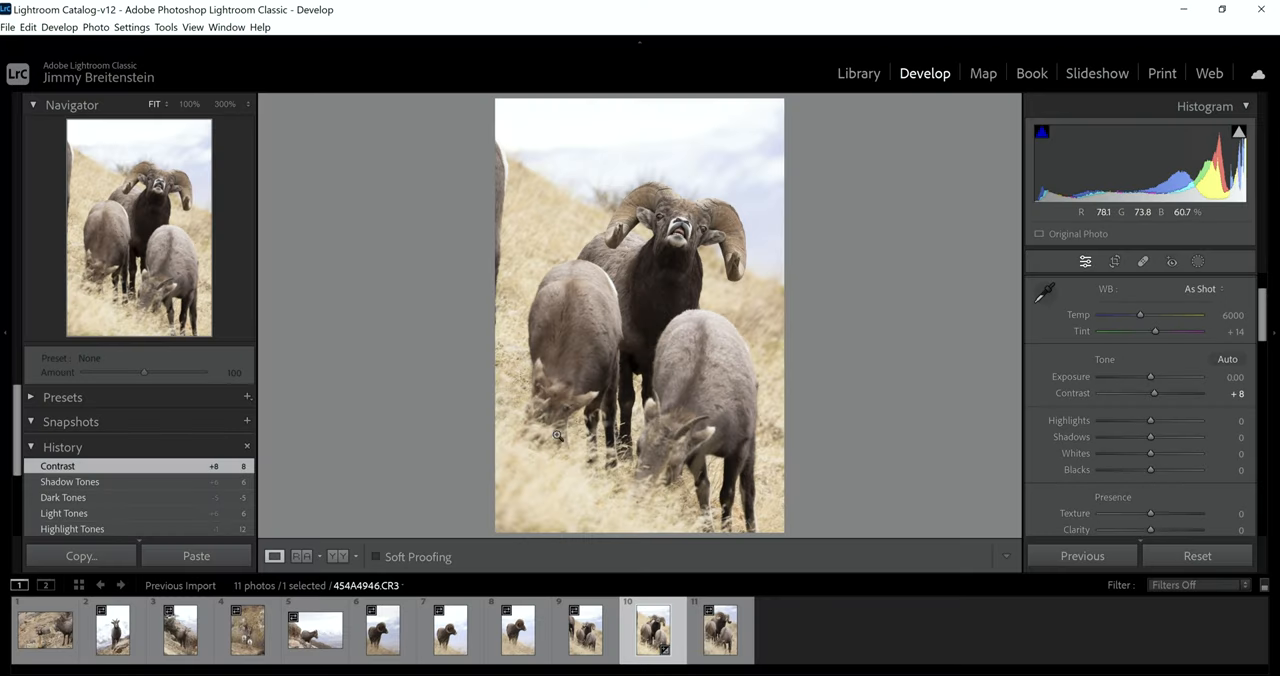
pyautogui.moveTo(592, 470)
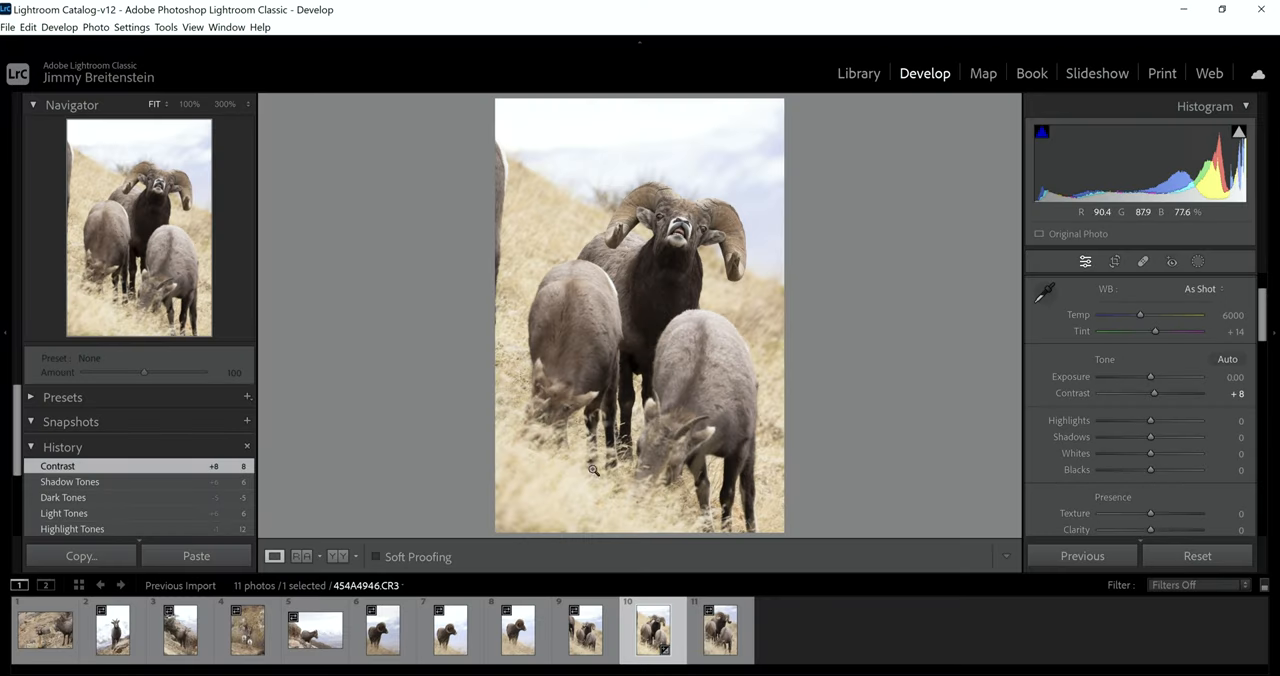
pyautogui.moveTo(527, 496)
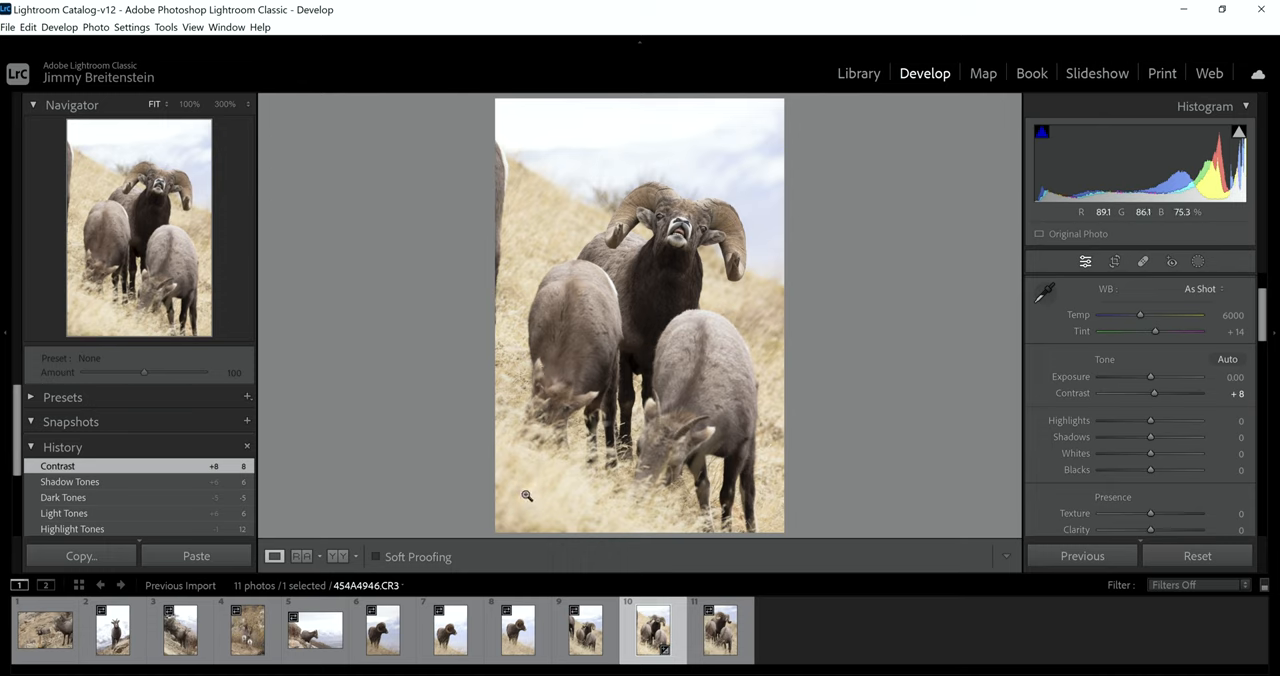
pyautogui.moveTo(683, 135)
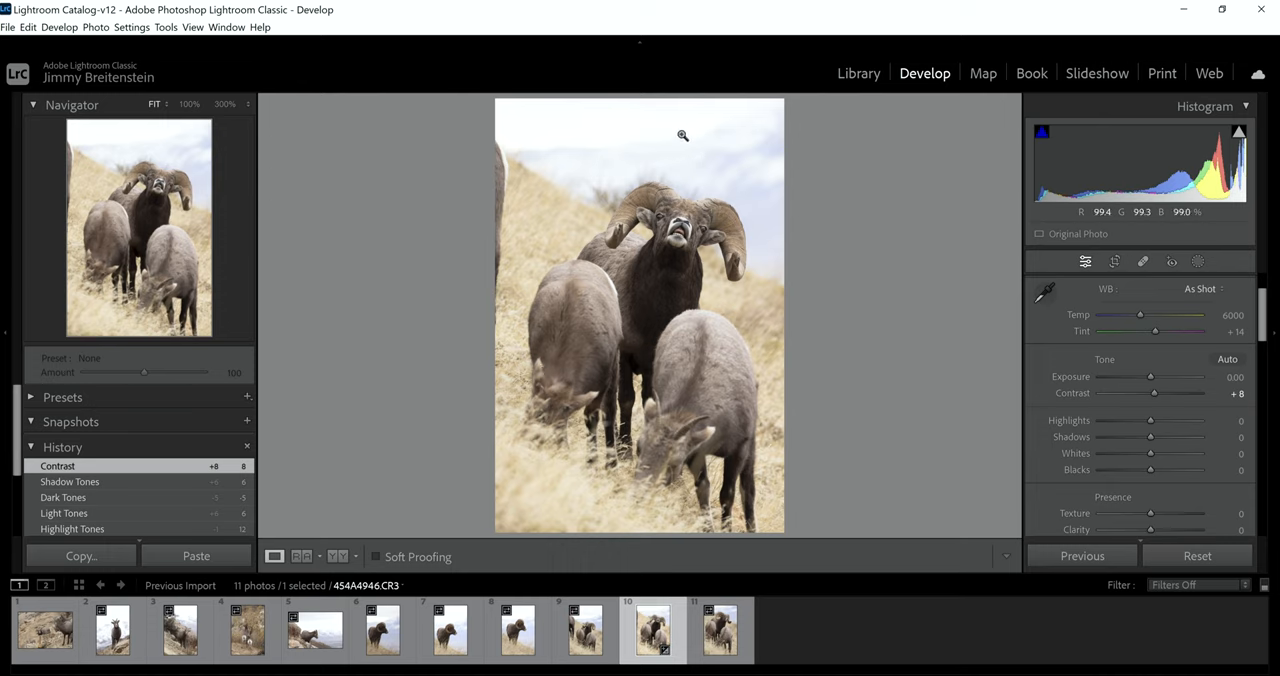
pyautogui.moveTo(711, 283)
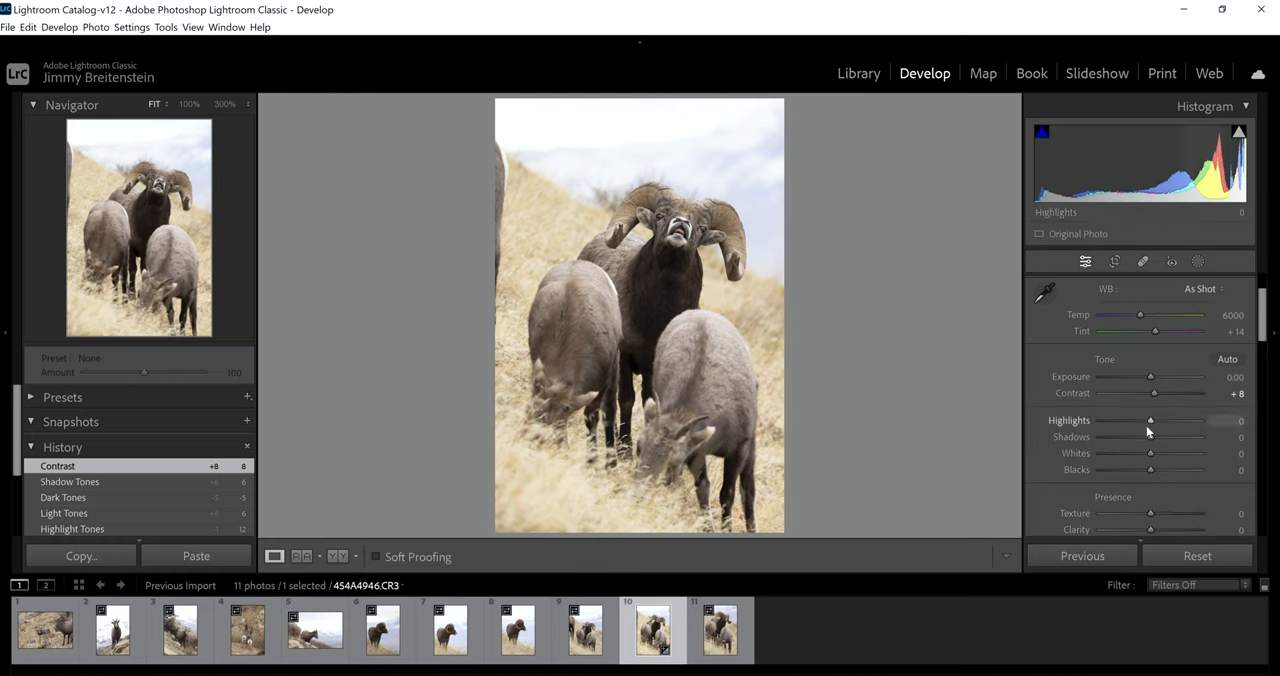
# Step: Drag the Highlights slider down and fine-tune it to settle at -64
pyautogui.moveTo(1150, 420); pyautogui.dragTo(1120, 420)
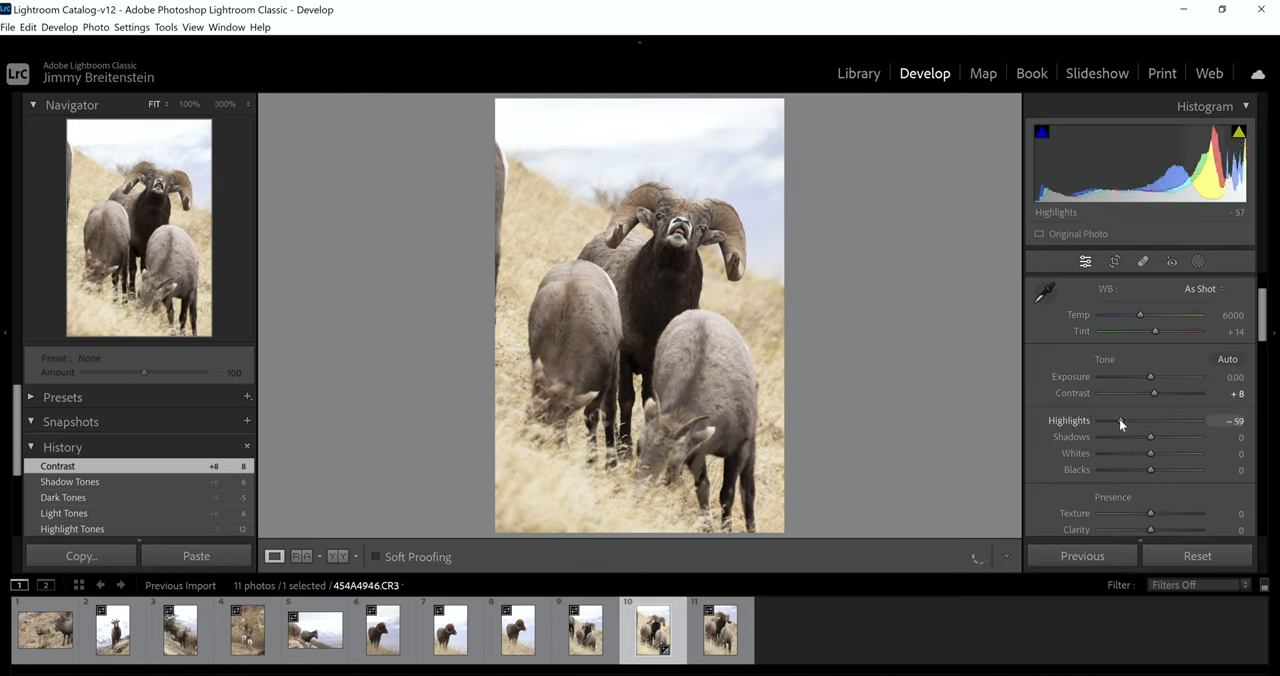
pyautogui.moveTo(1130, 420); pyautogui.dragTo(1110, 420)
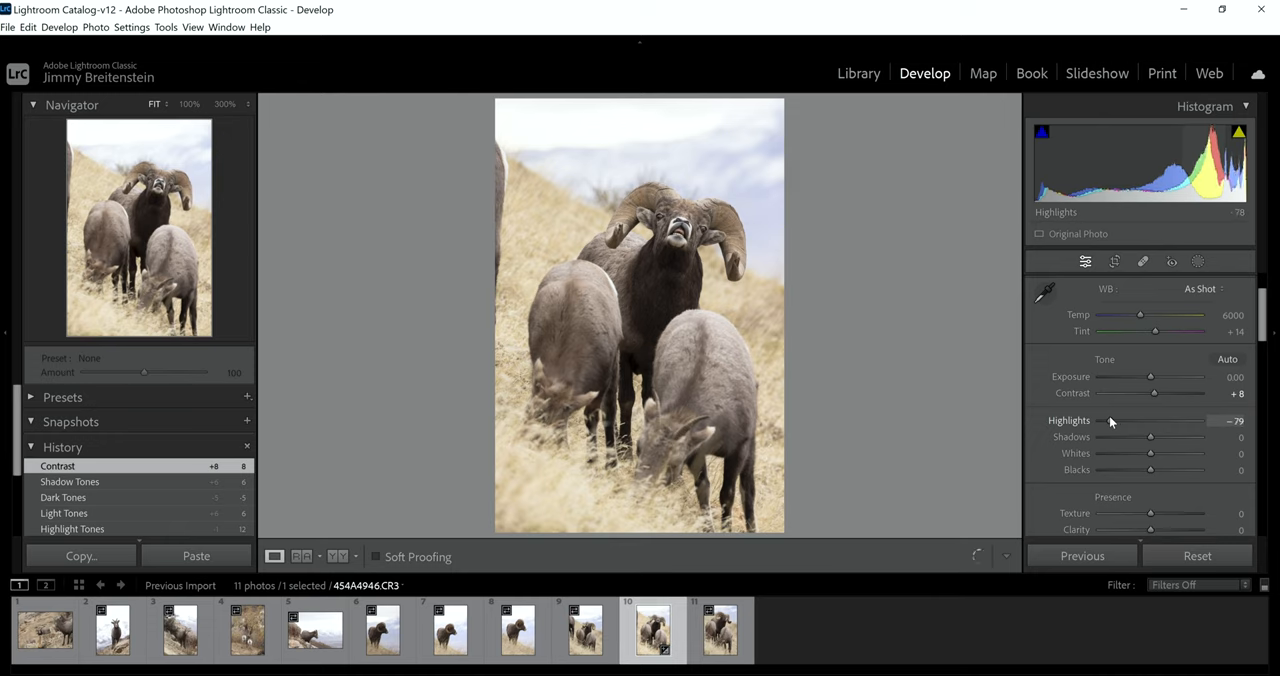
pyautogui.moveTo(1150, 428); pyautogui.dragTo(1140, 428)
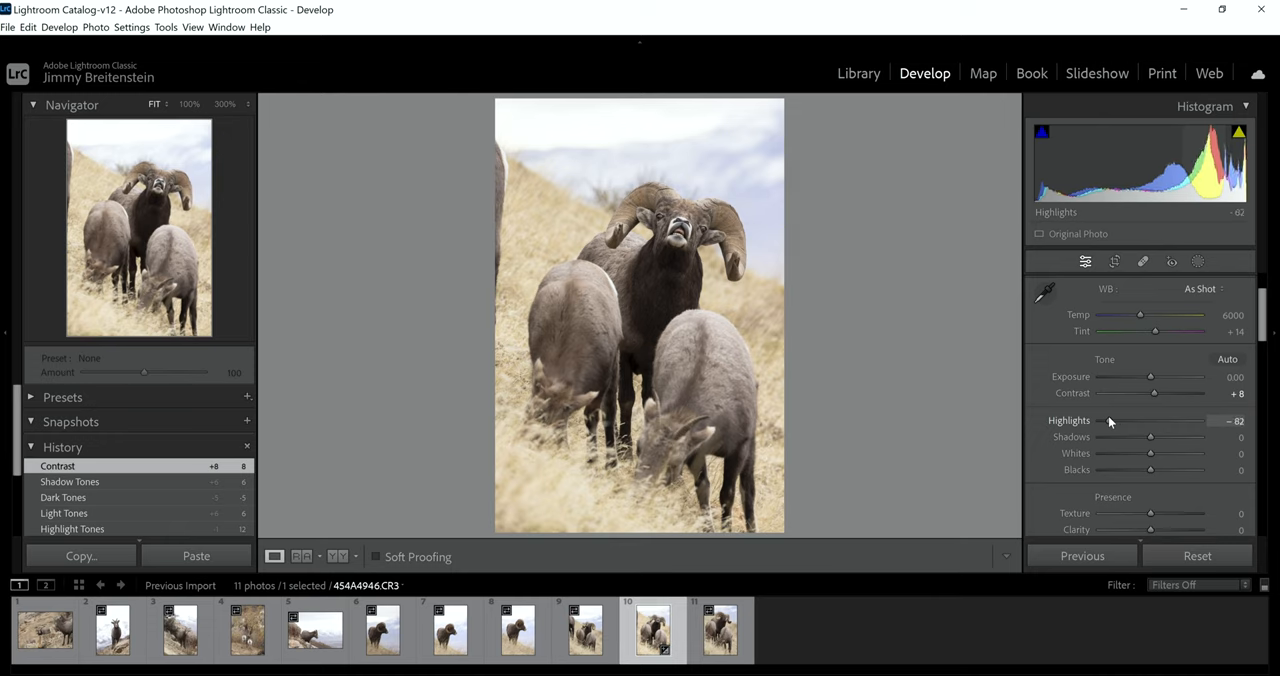
pyautogui.moveTo(1140, 420); pyautogui.dragTo(1150, 420)
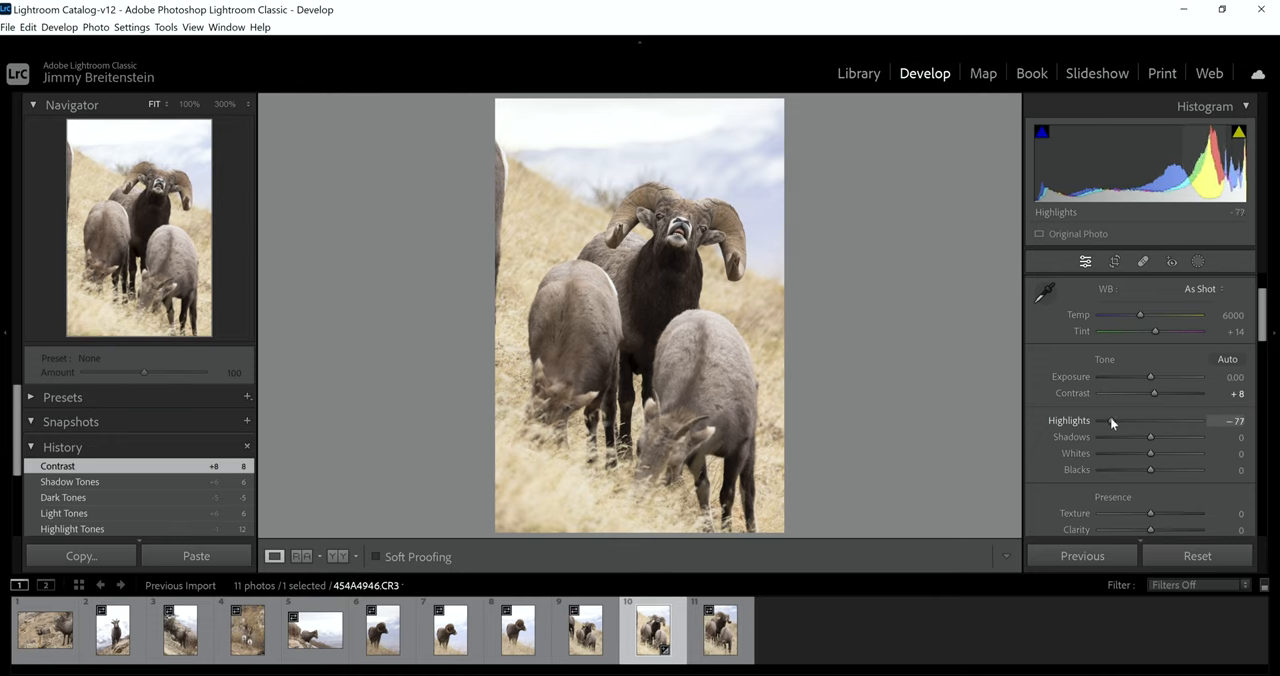
pyautogui.moveTo(1140, 420); pyautogui.dragTo(1150, 420)
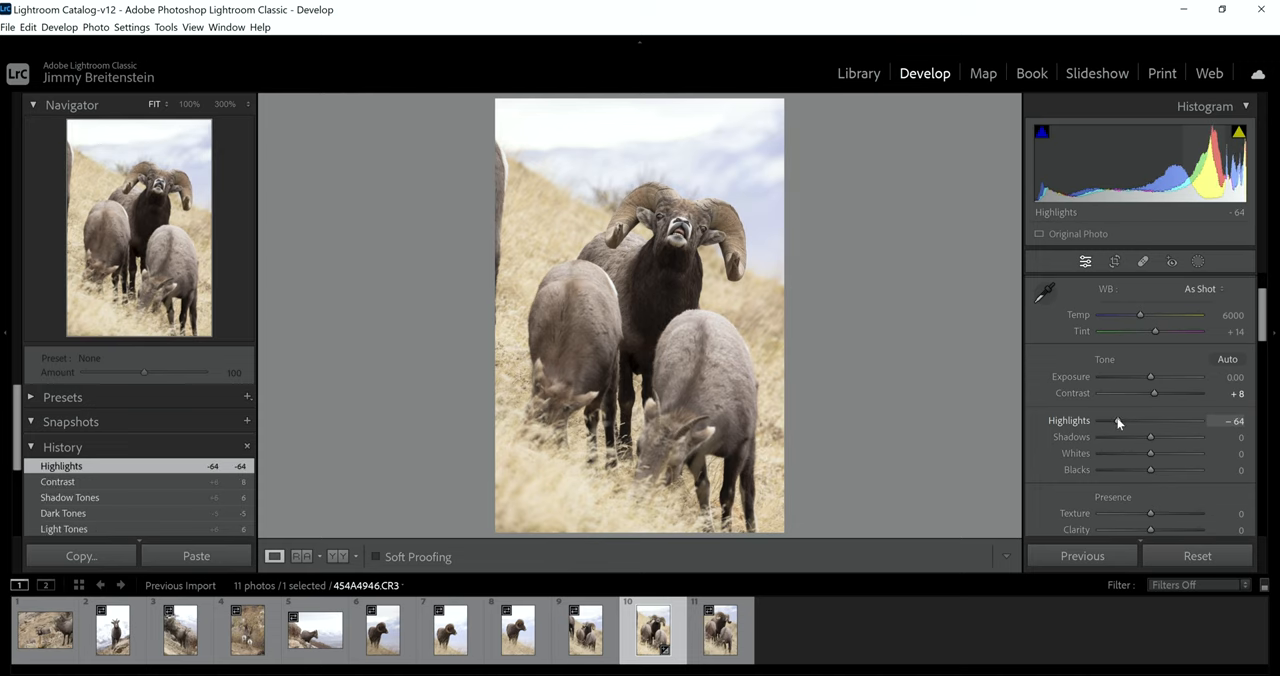